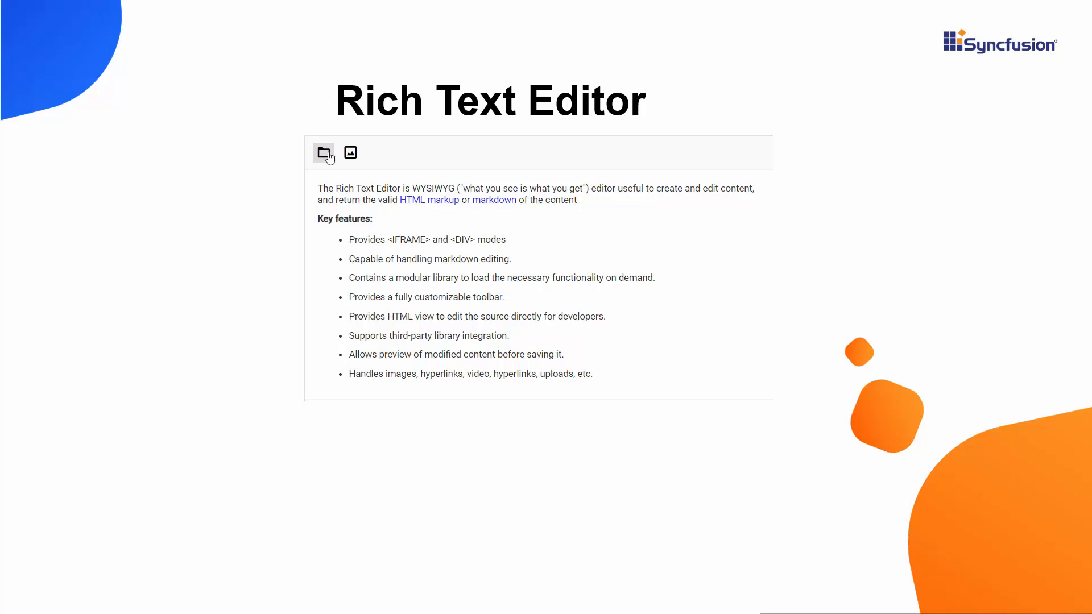
Step: Insert Bread.png from the Pictures > Food folder via the File Browser toolbar button
click(323, 153)
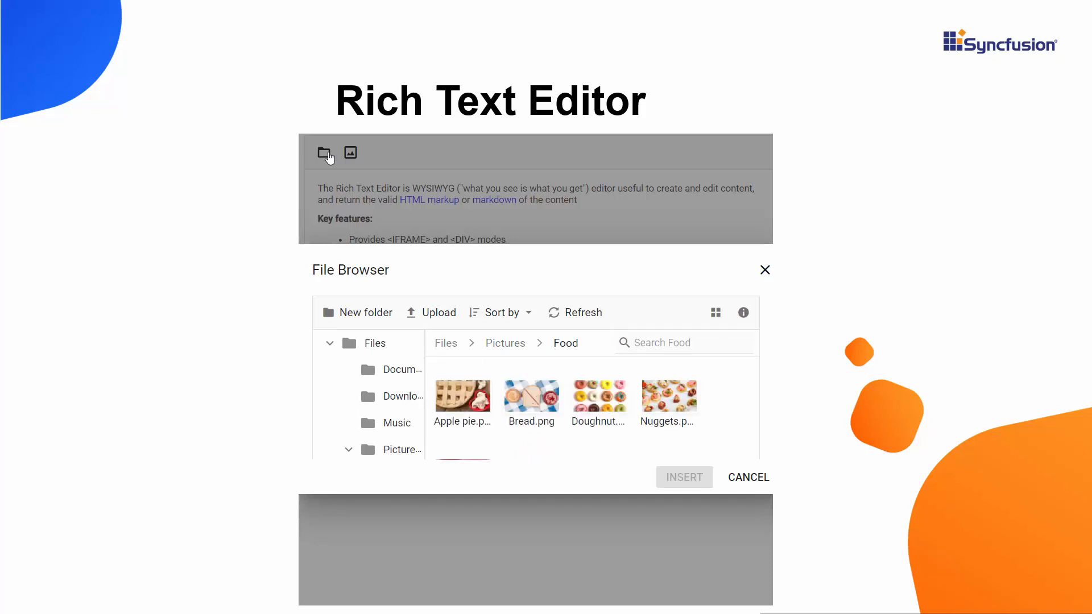
click(531, 397)
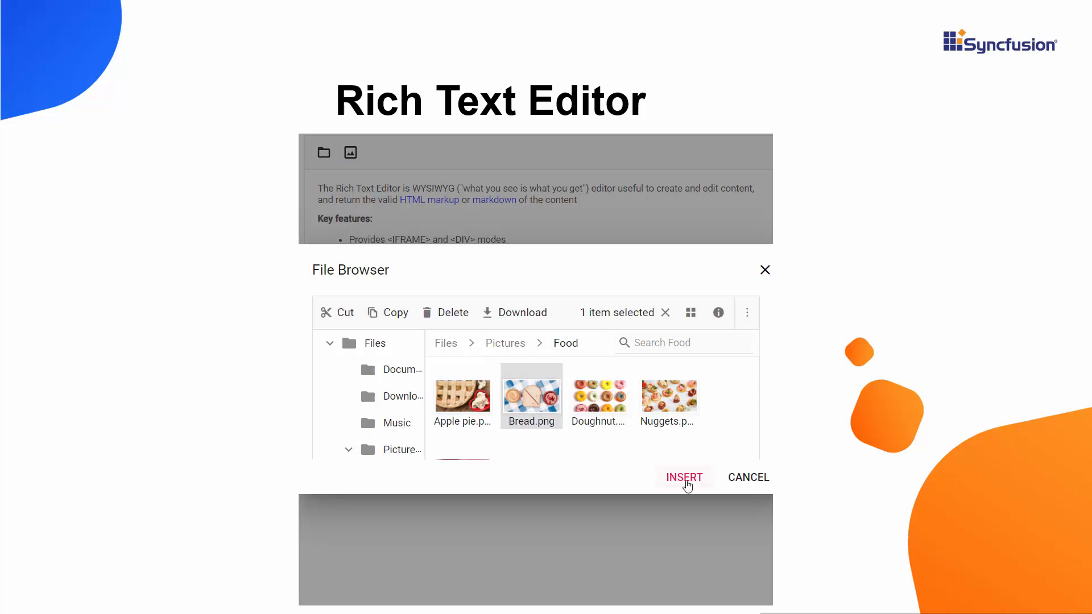
click(683, 477)
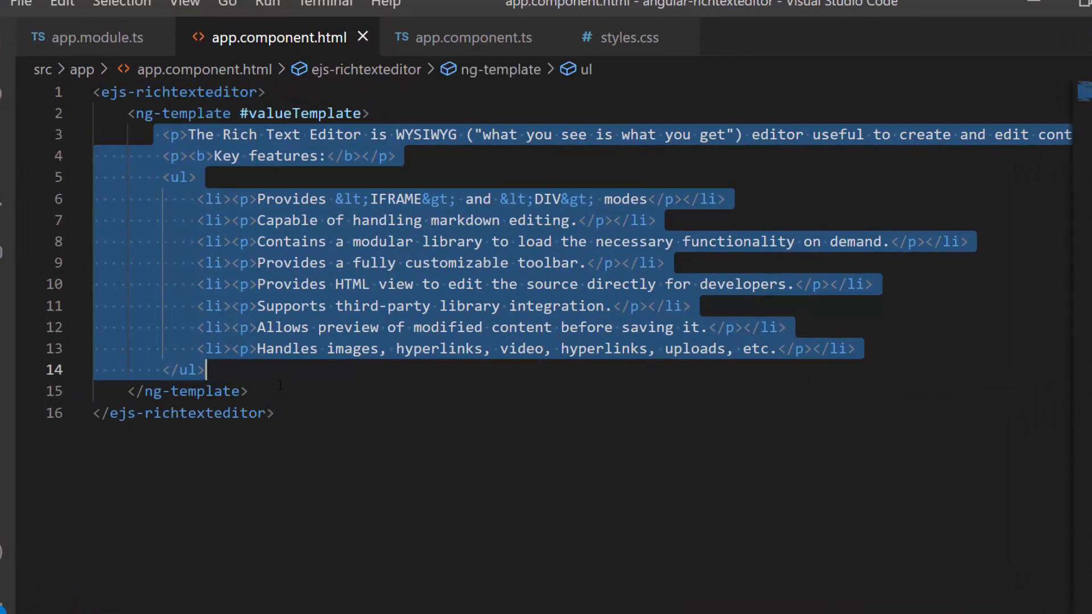
Step: Review the ejs-richtexteditor ng-template with the WYSIWYG description and Key features list
click(98, 36)
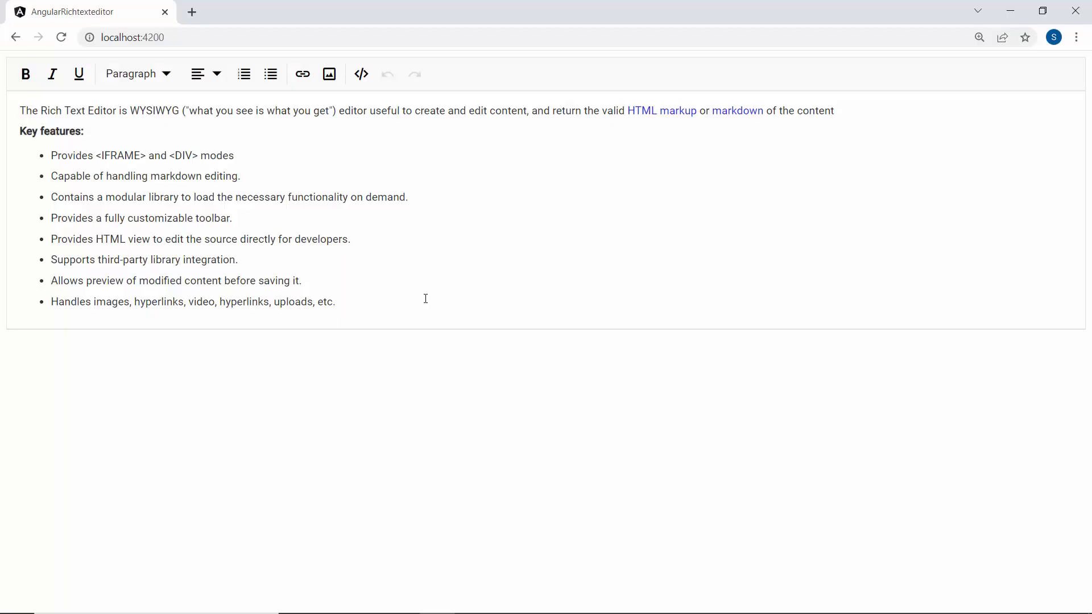
Step: Focus the running editor's content area to inspect the default toolbar and key-features text
click(424, 298)
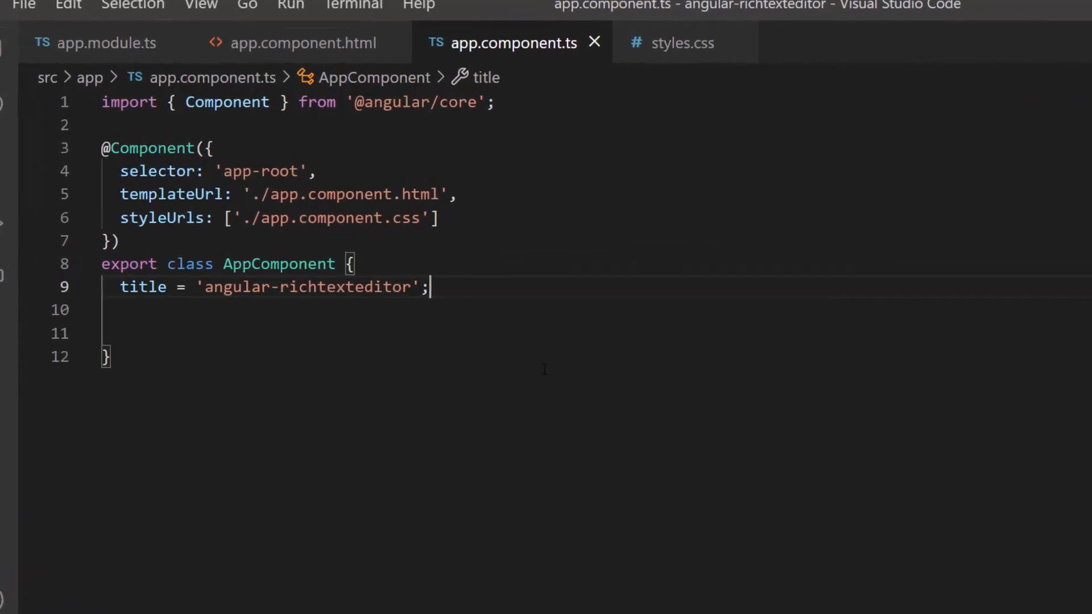
Step: Add customToolbar with items ['FileManager', 'Image'] and bind it as the editor's toolbarSettings
text(public)
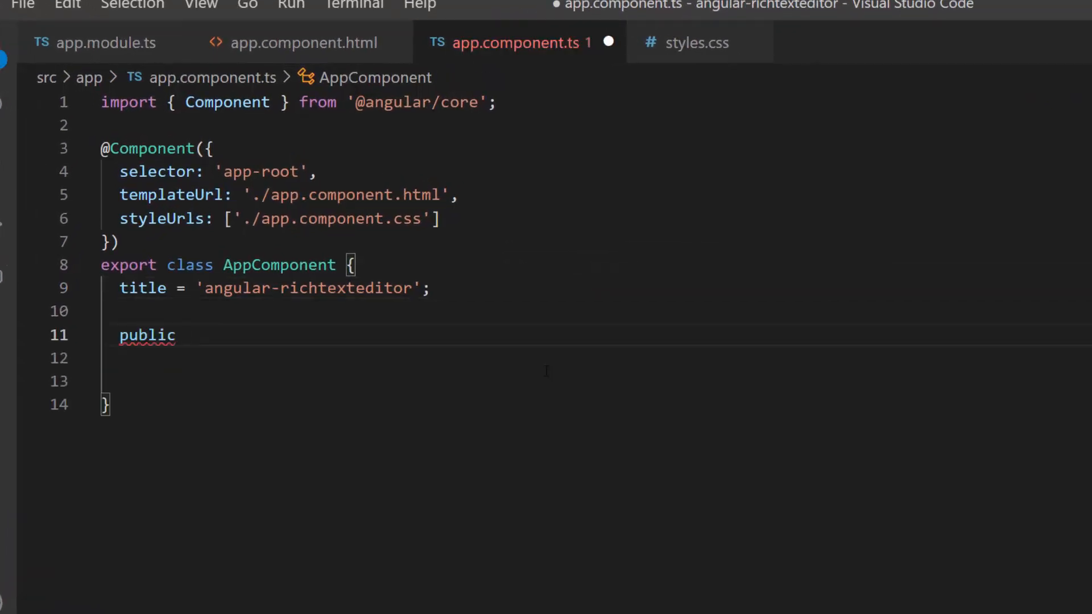
text(customToolbar: Object={)
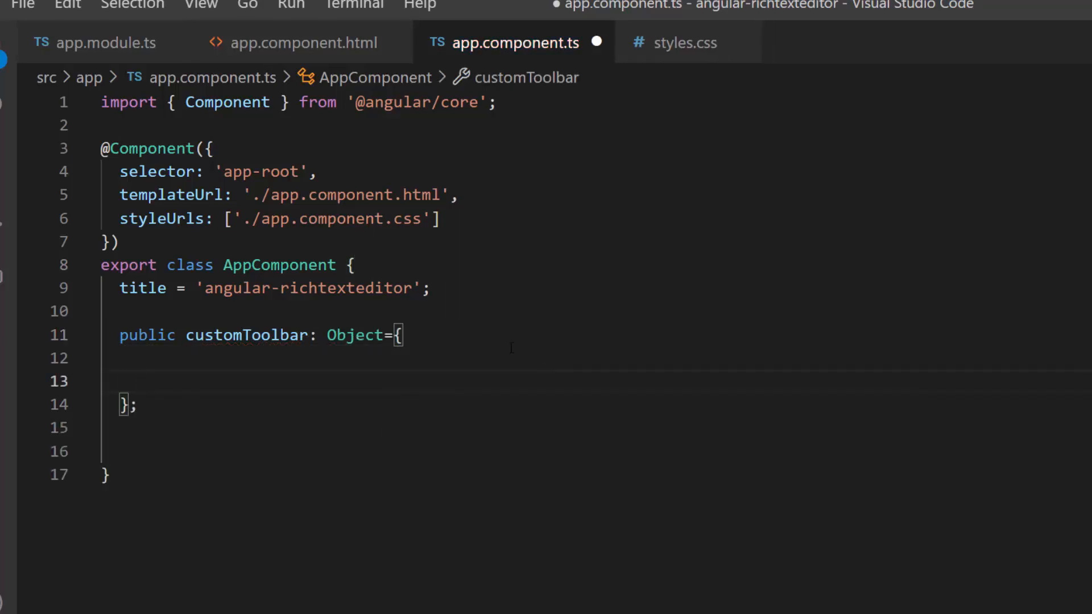
text(items: ['FileManager', 'Image'])
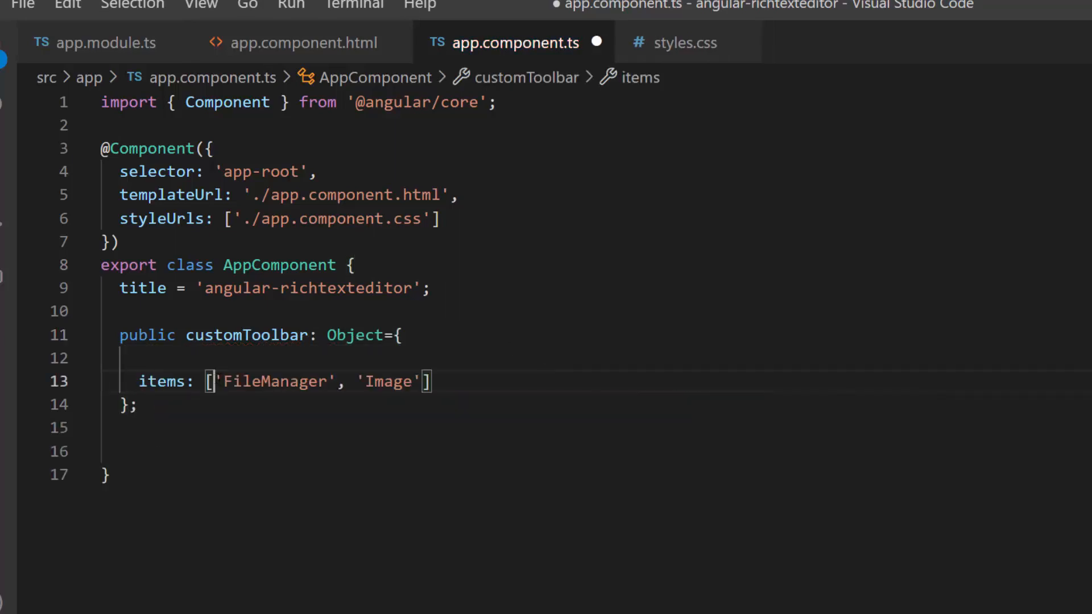
drag(219, 381, 418, 381)
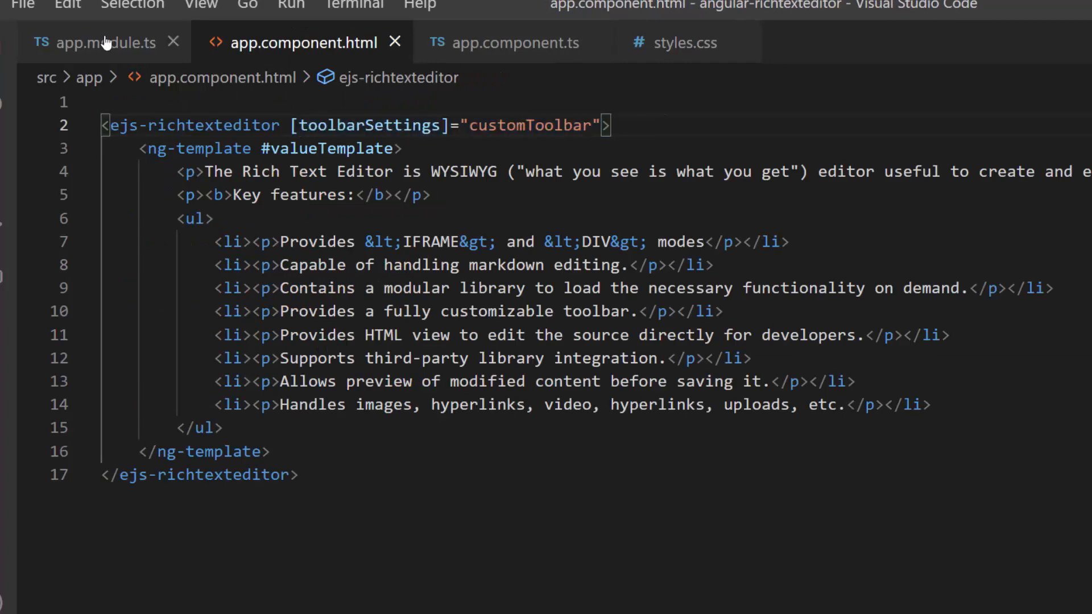
click(105, 42)
text(import { File })
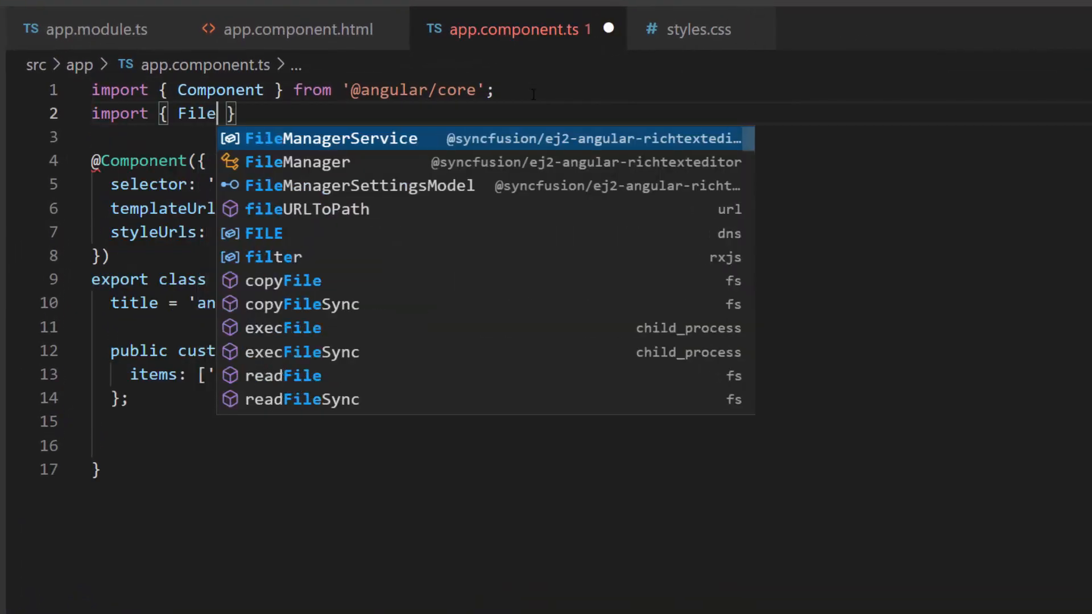
Step: Import FileManagerSettingsModel and add layouts, grids and filemanager theme imports to styles.css
click(358, 186)
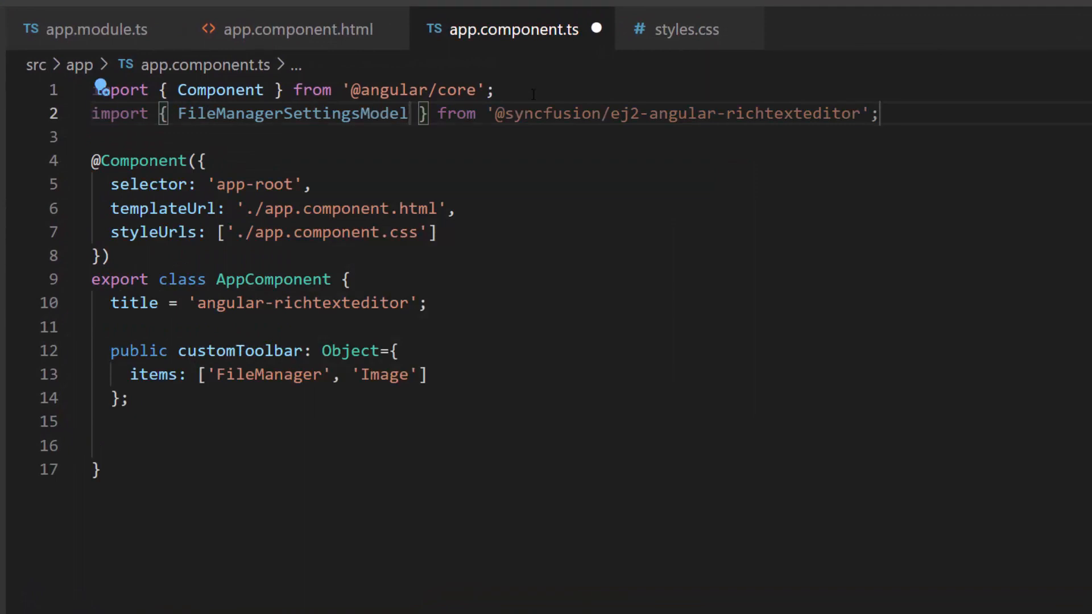
double_click(676, 114)
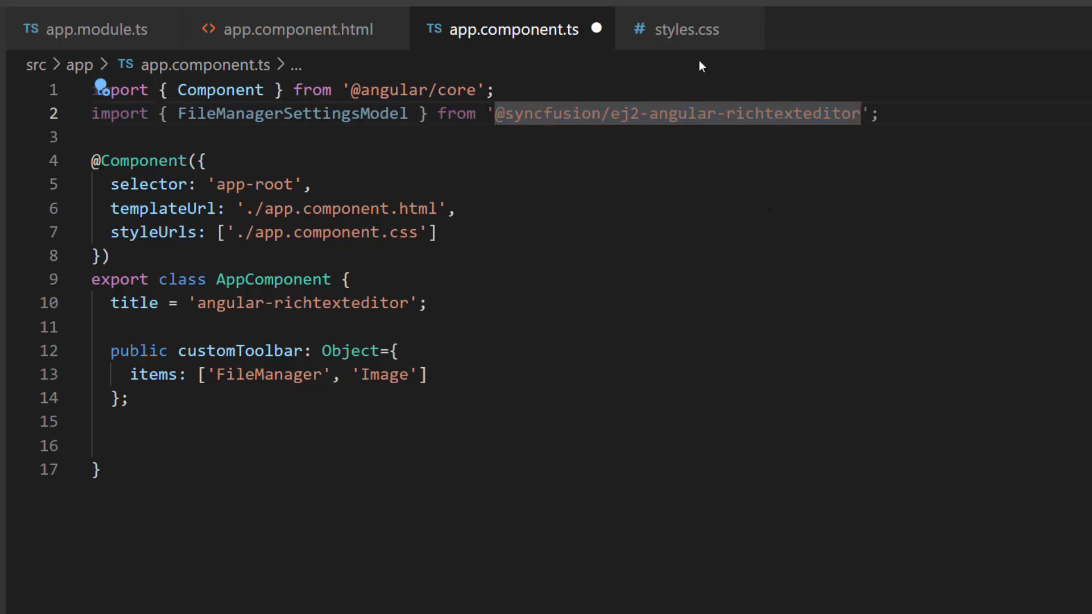
click(687, 29)
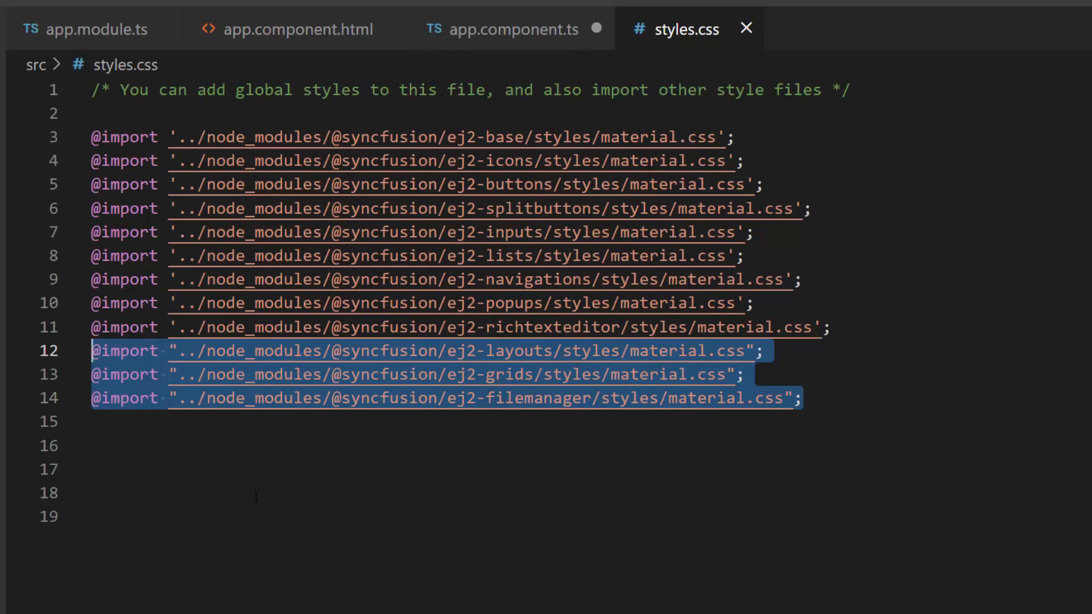
click(513, 30)
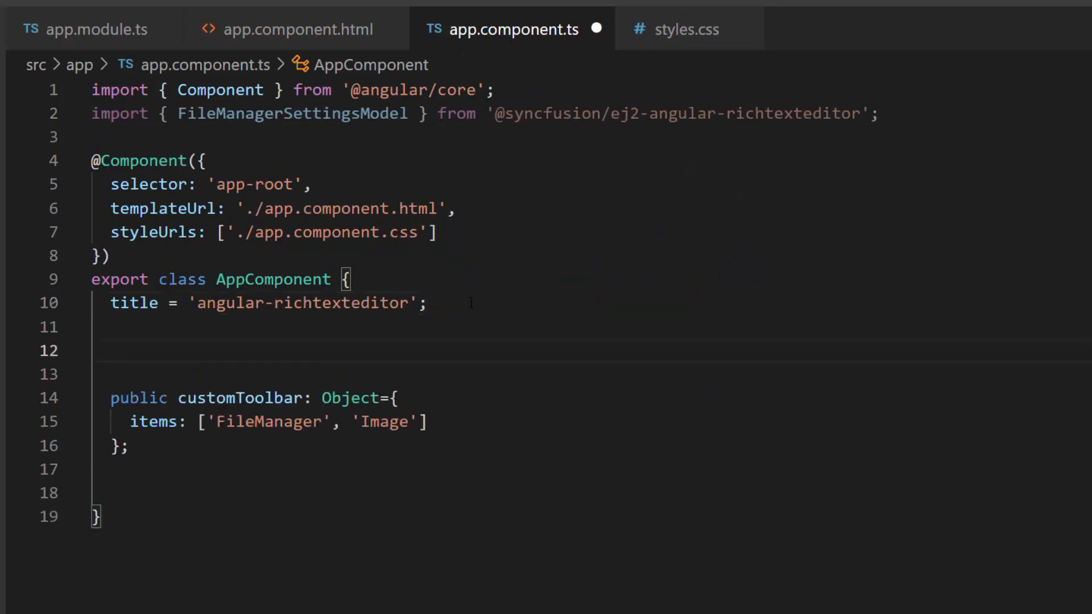
Step: Declare fileManagerSettings with enable: true and path '/Pictures', plus a hostURL property
text(fileManagerSettings: FileManagerSettingsModel = {)
text(};)
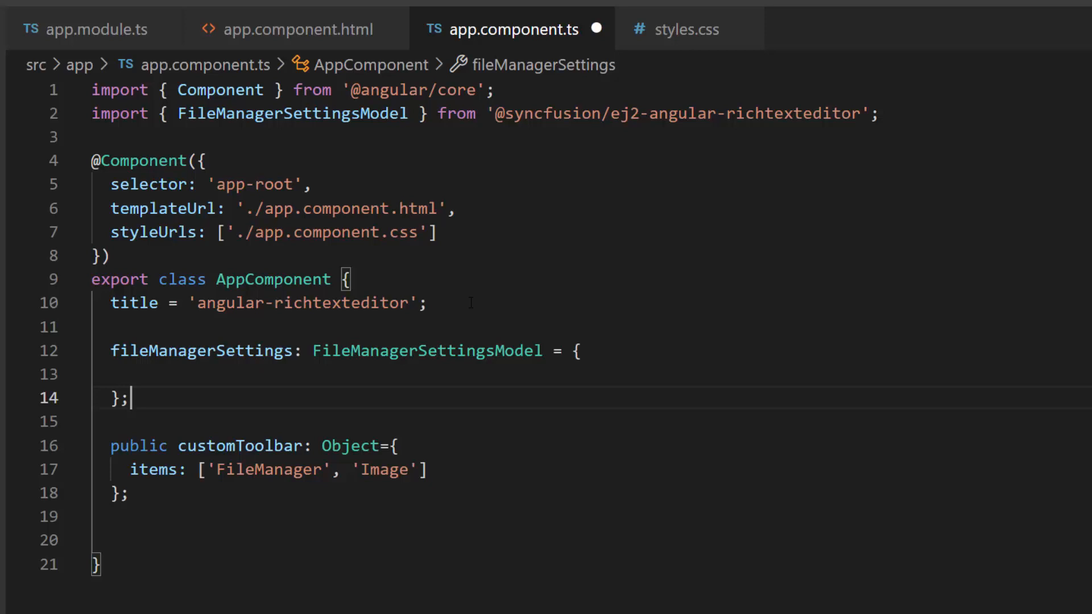
key(Enter)
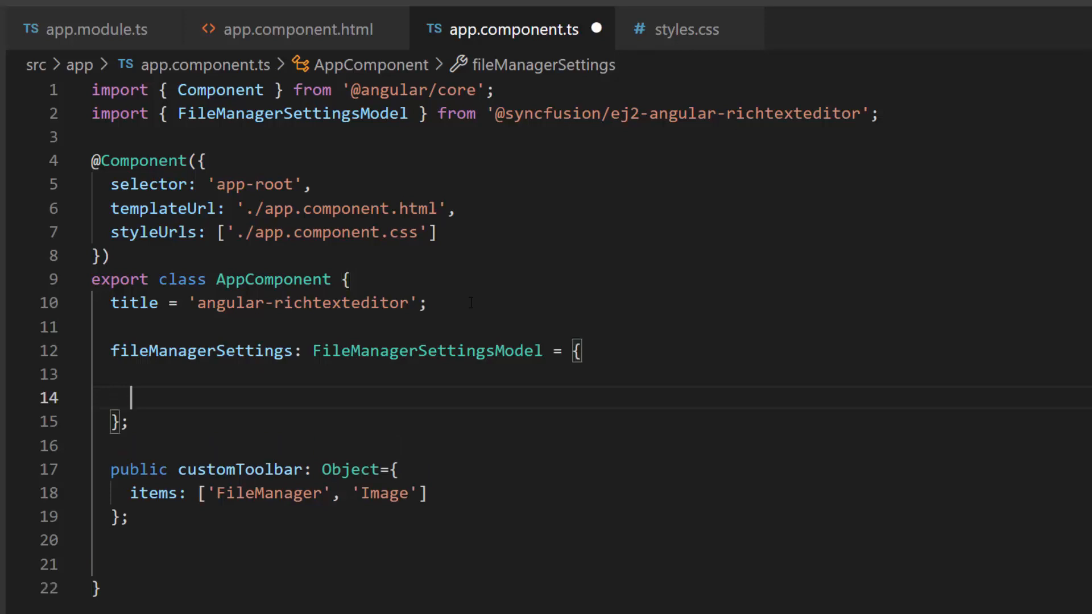
text(enable: true,)
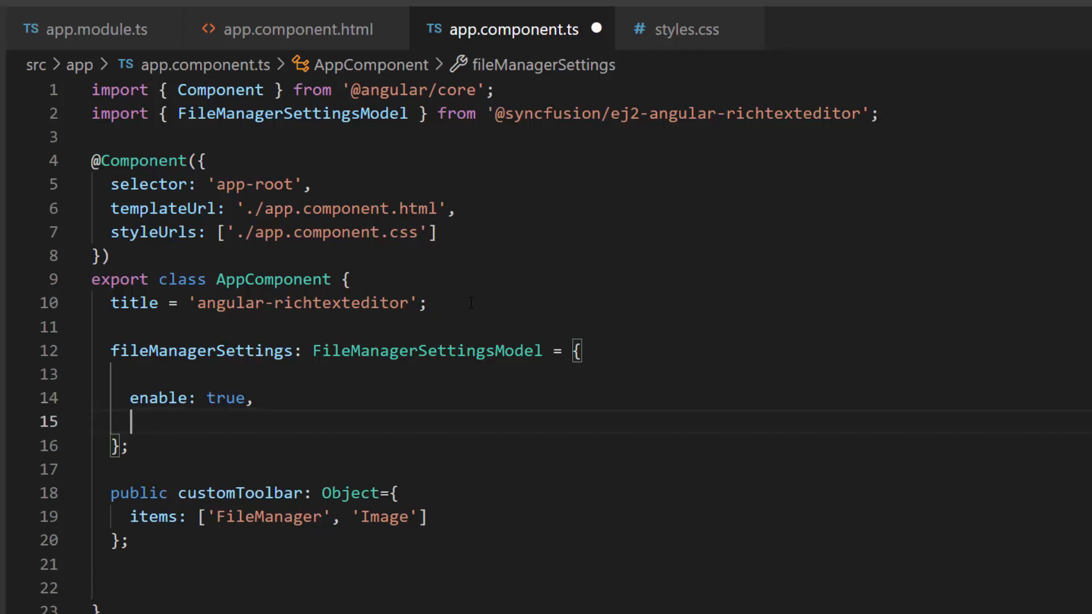
text(path: '/Pictures')
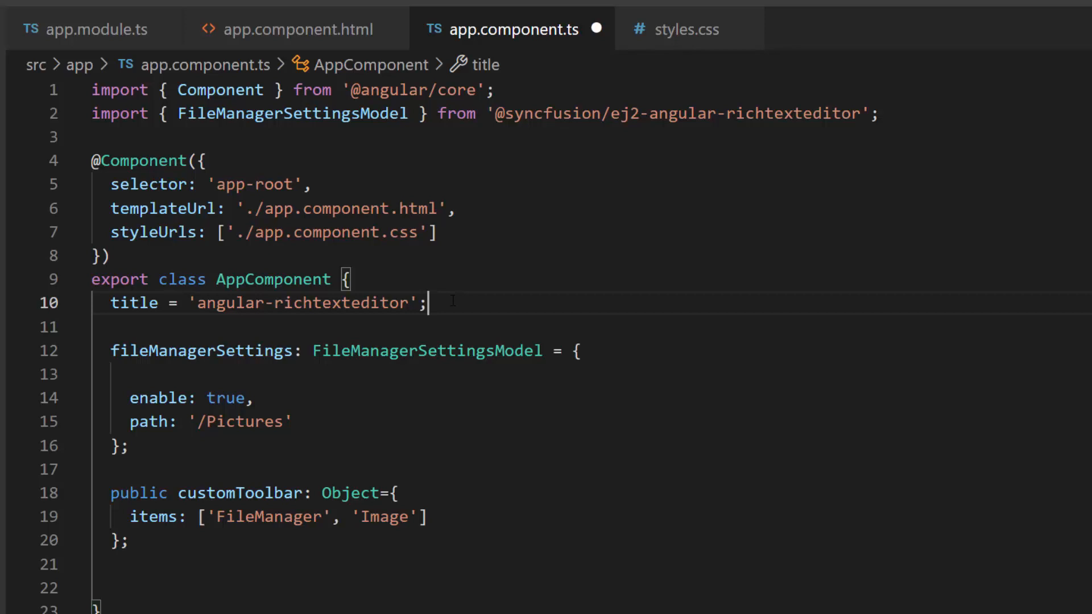
text(h)
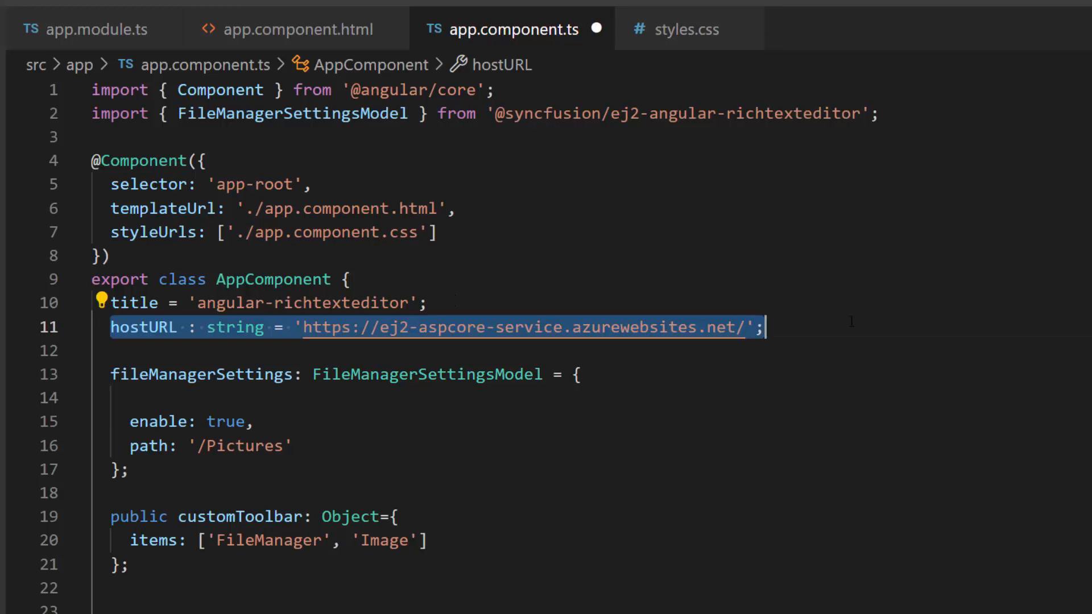
text(,)
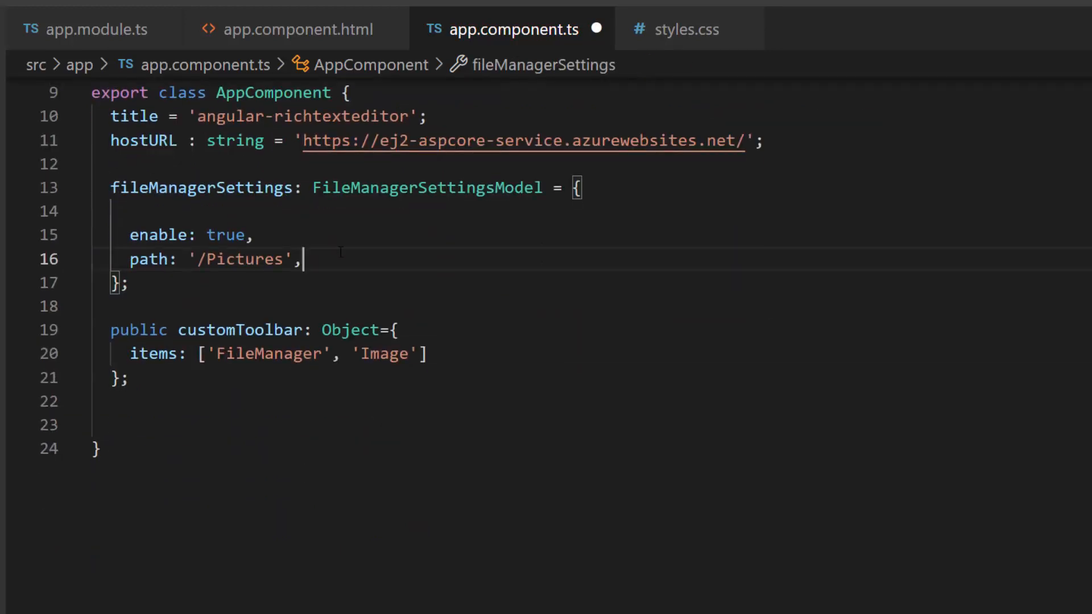
Step: Add ajaxSettings with url 'api/FileManager/FileOperations' and getImageUrl 'api/FileManager/GetImage', then run the app
text(ajaxSettings : {)
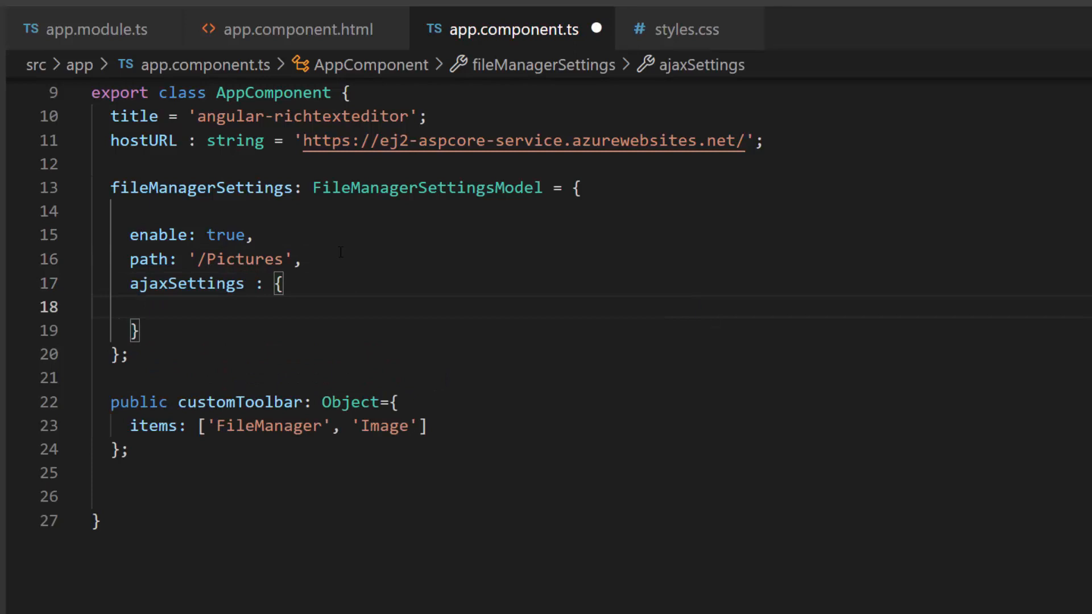
text(url: this.hostURL + 'api/FileManager/FileOperations',)
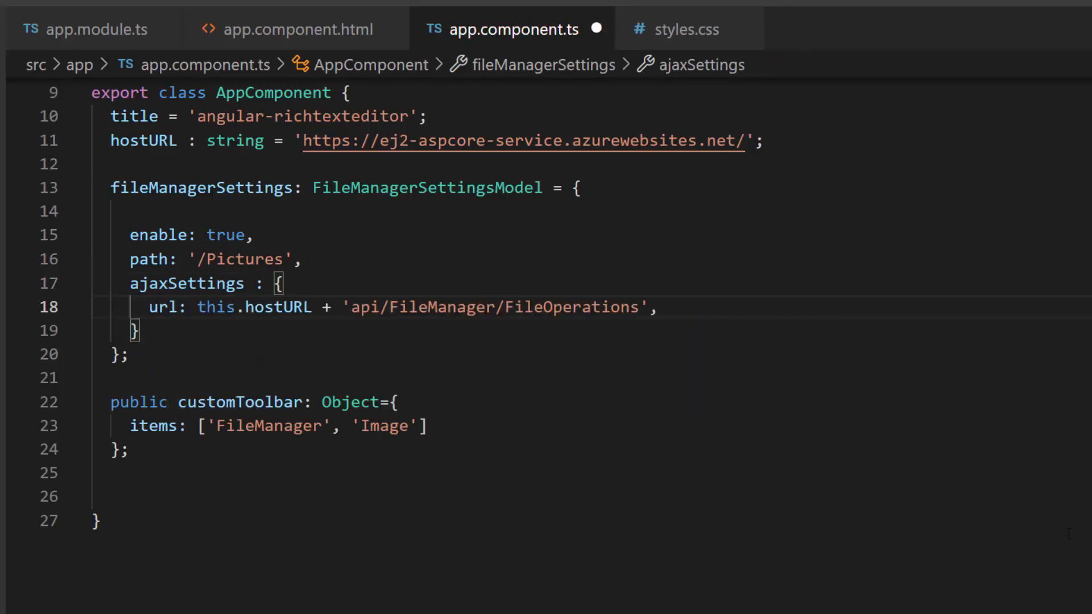
text(getImageUrl: this.hostURL + 'api/FileManager/GetImage')
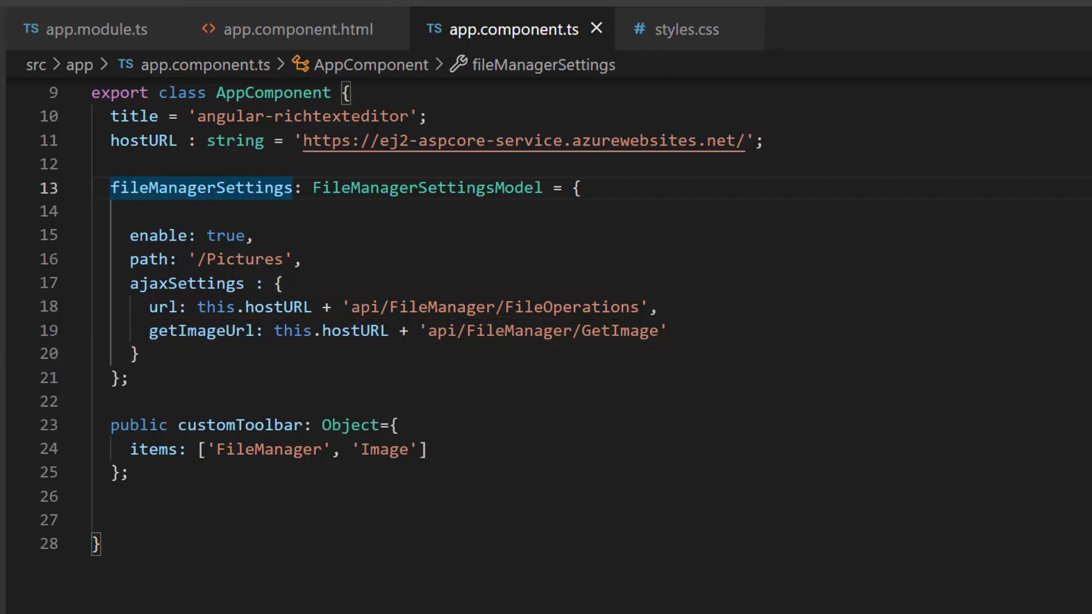
click(298, 30)
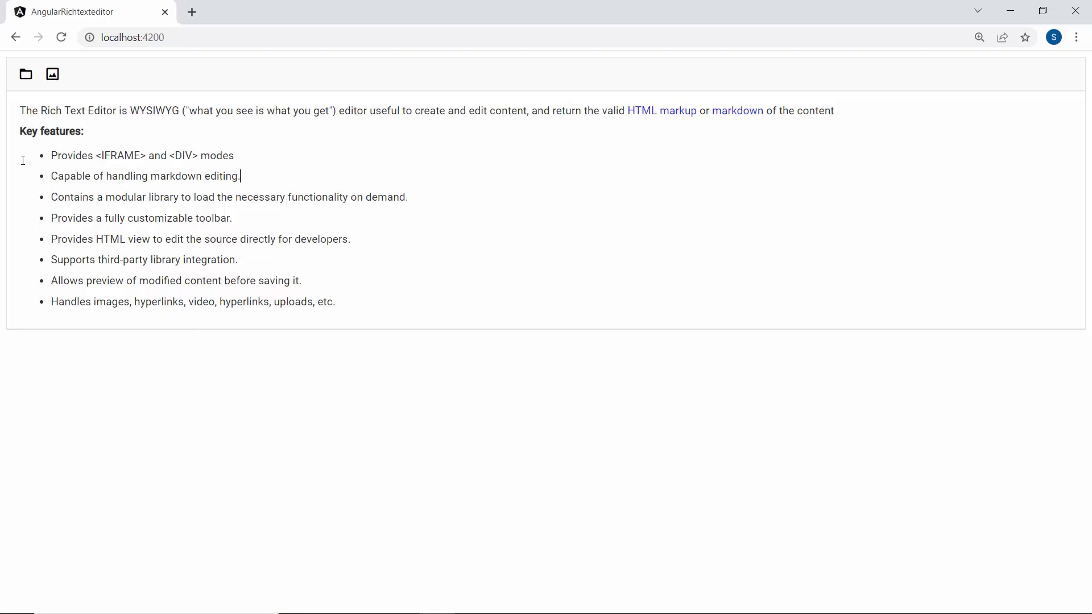
Step: Insert the doughnut image from Pictures > Food below the key features list
click(26, 74)
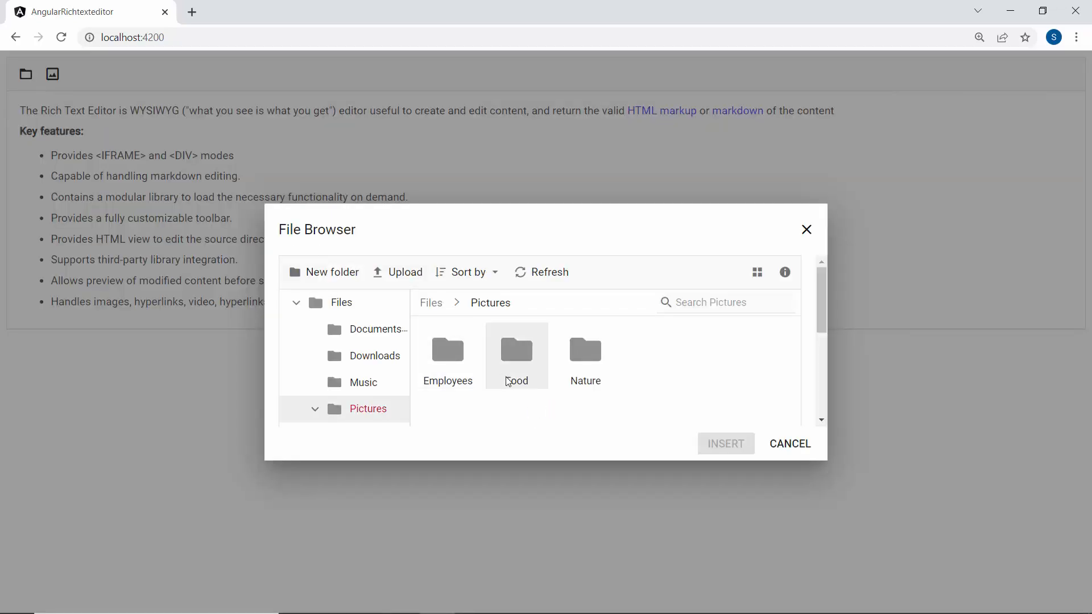
click(516, 355)
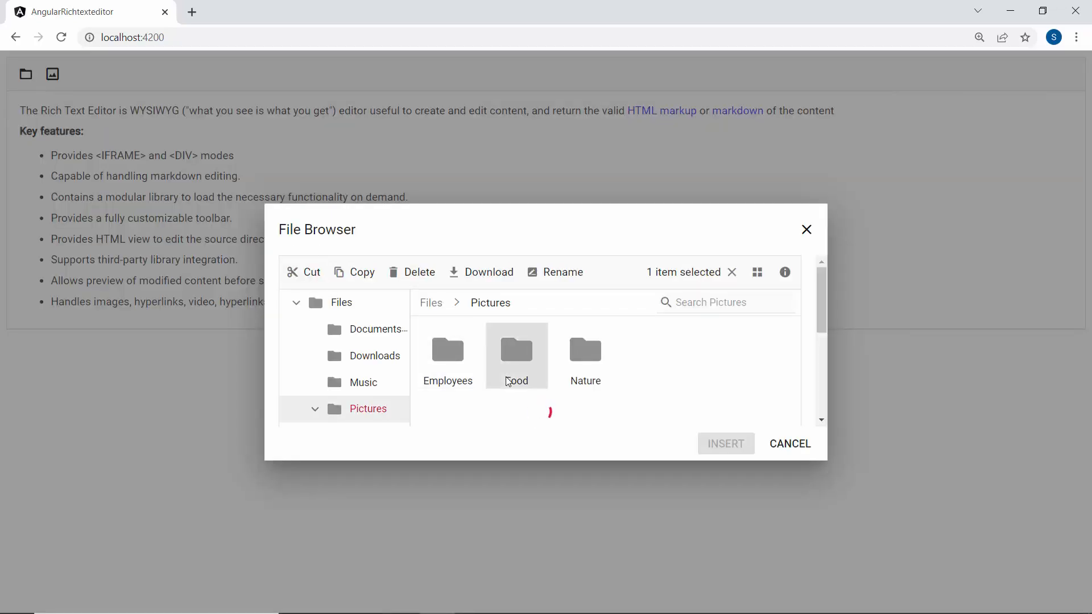
double_click(516, 351)
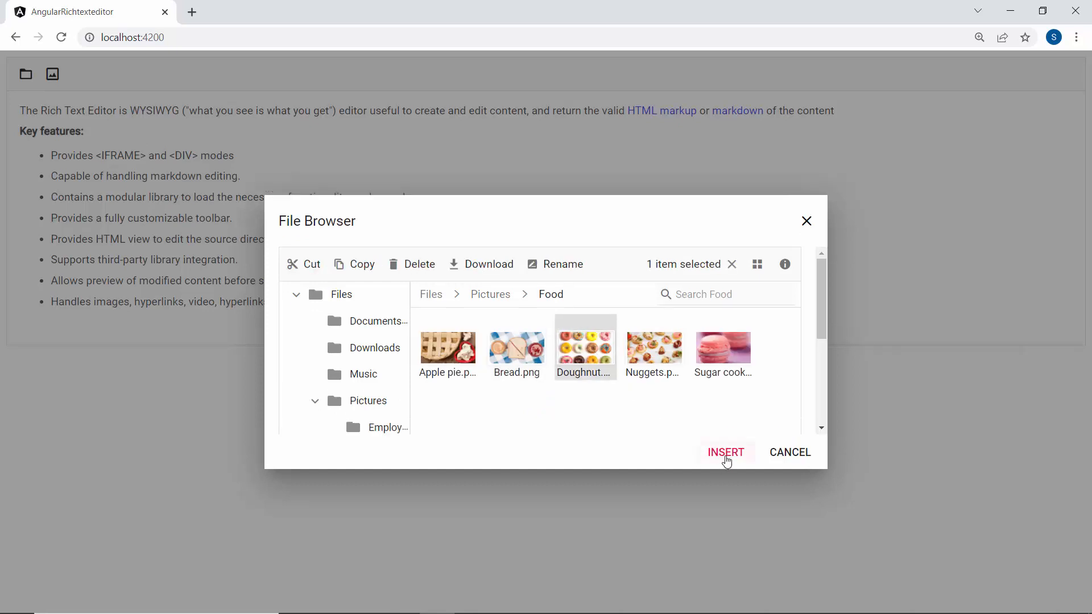
click(724, 452)
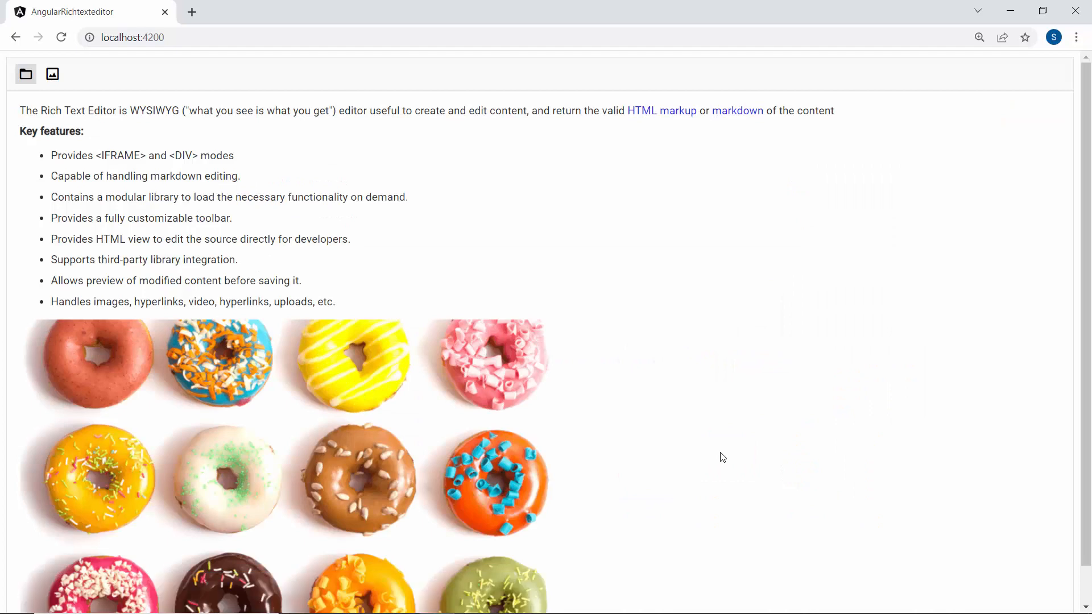
scroll(down, 3)
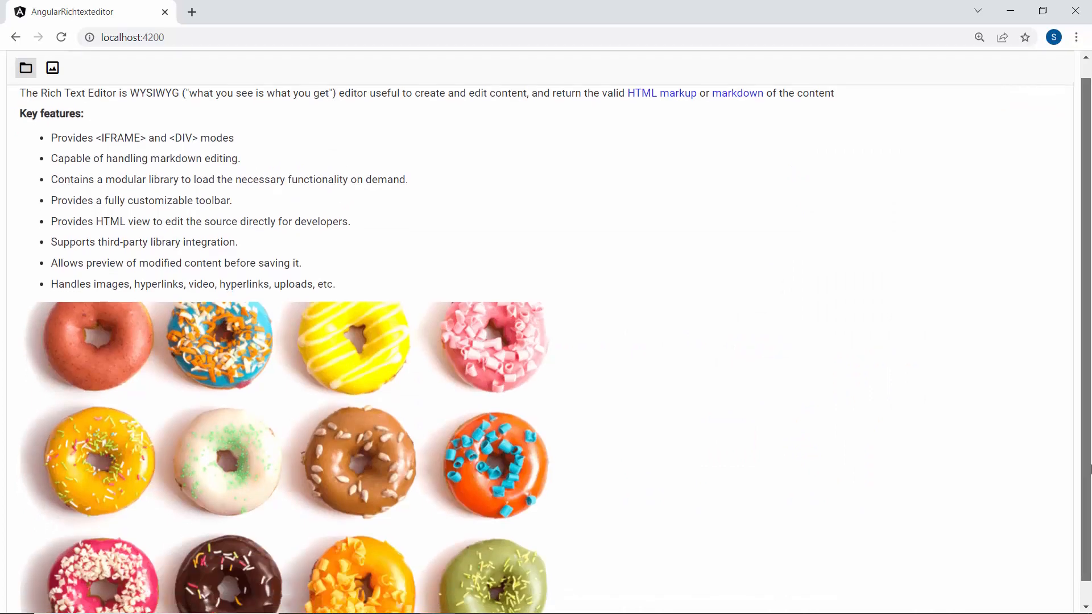